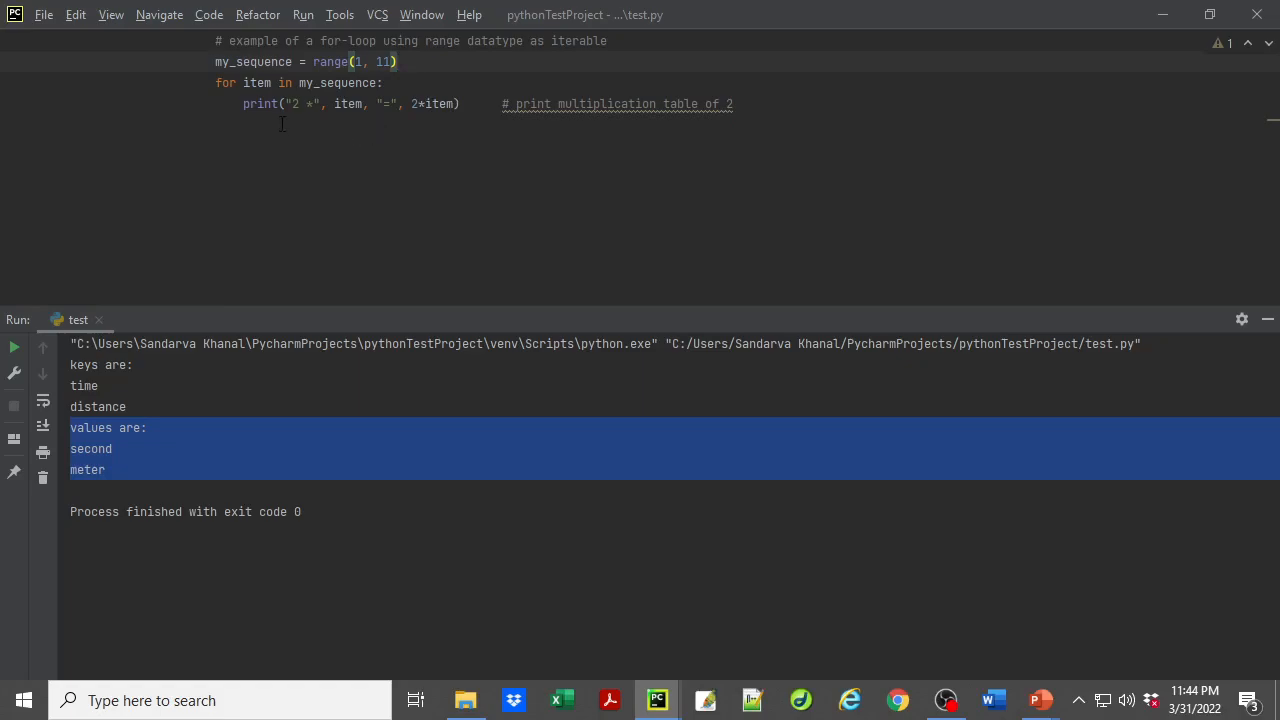
# - Run test.py to print the table of 2, from 2 × 1 = 2 to 2 × 10 = 20
pyautogui.click(14, 348)
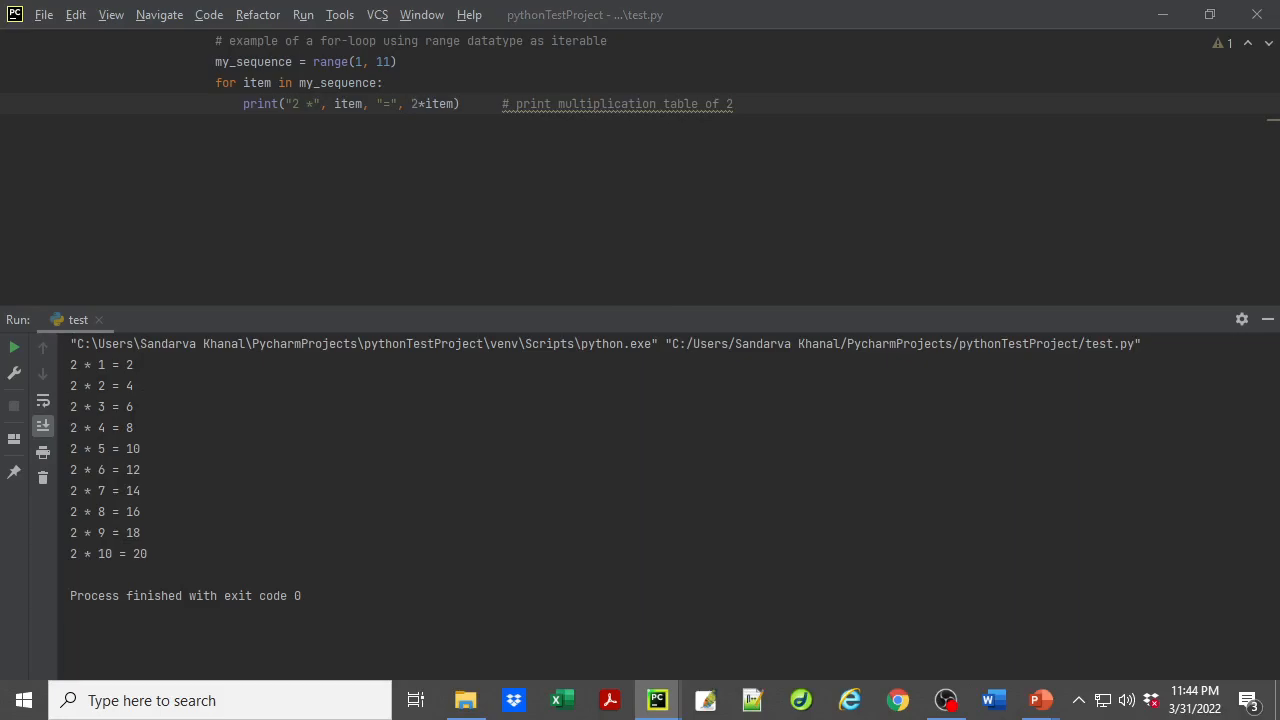
pyautogui.moveTo(168, 550)
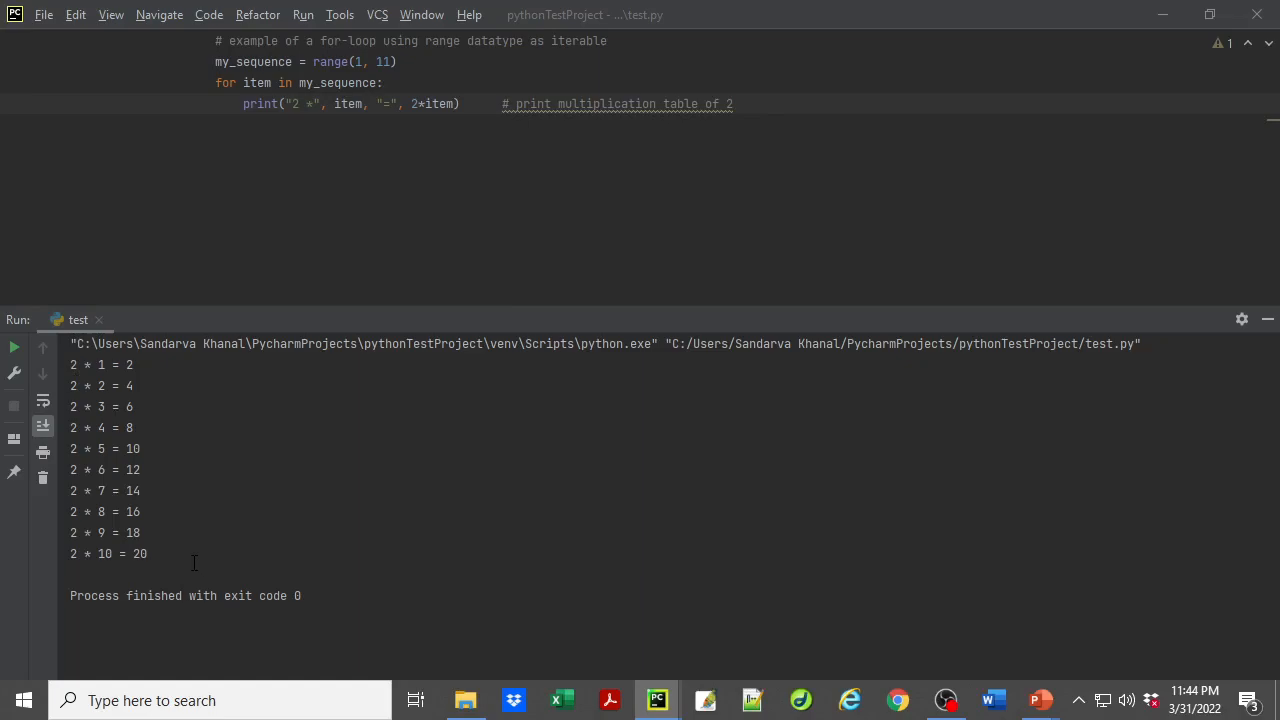
pyautogui.moveTo(772, 436)
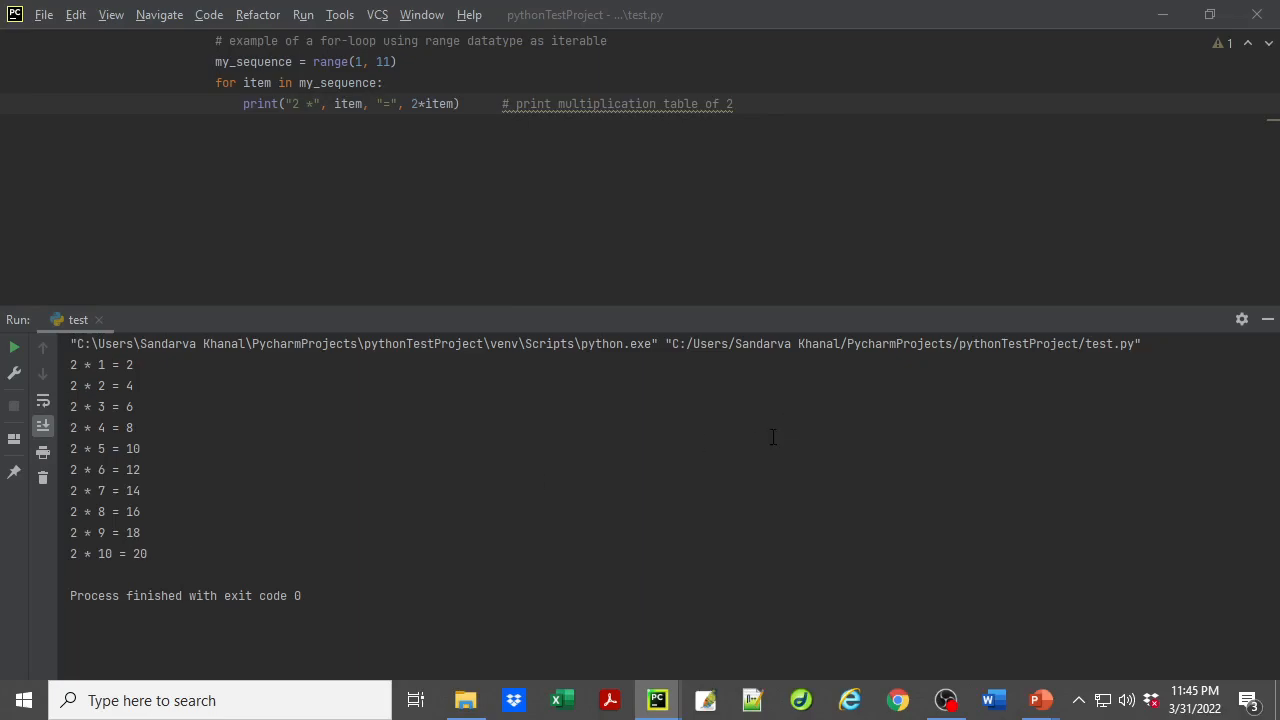
pyautogui.moveTo(322, 104); pyautogui.dragTo(460, 104)
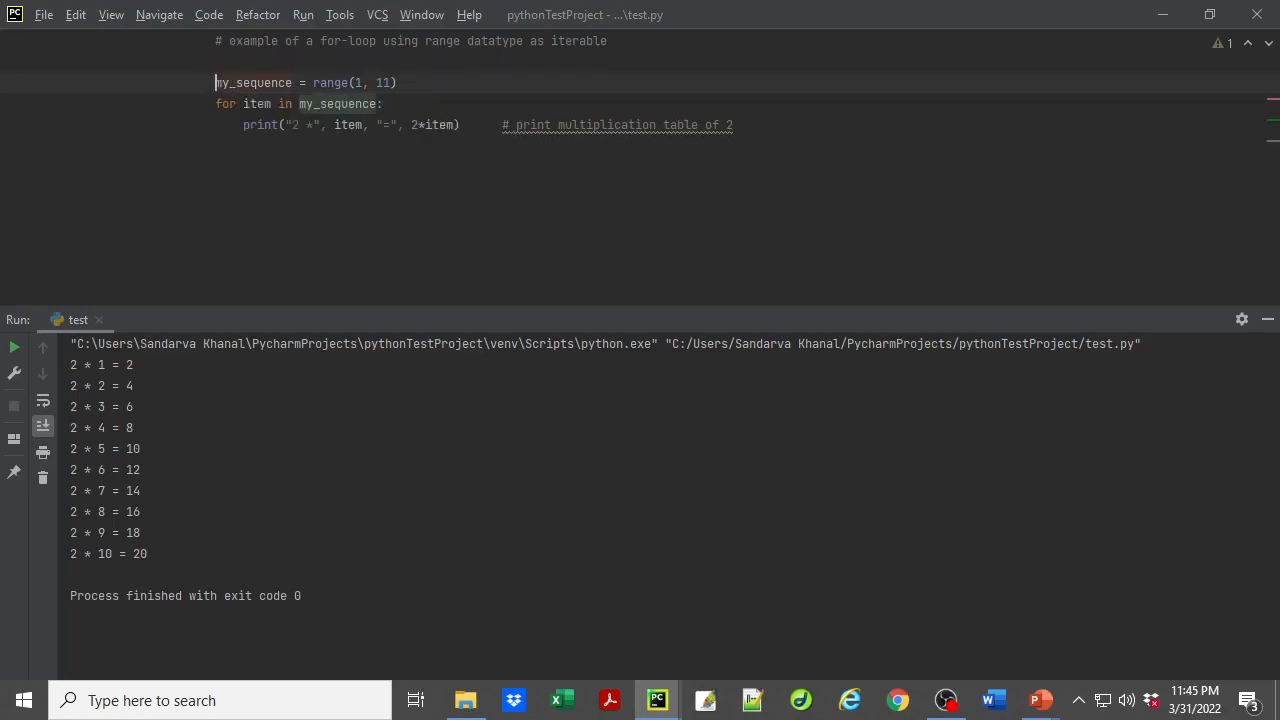
# - Add the line my_value = range(1, 4) above my_sequence
pyautogui.write('my')
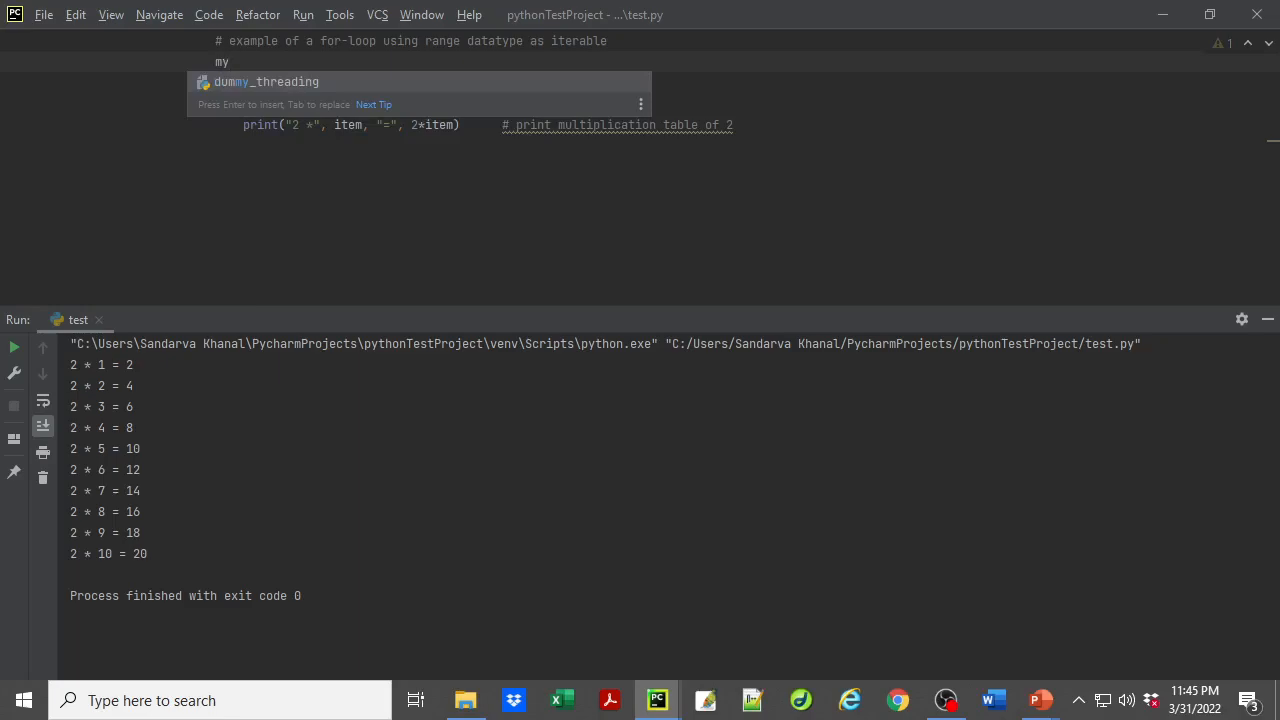
pyautogui.write('_value = range')
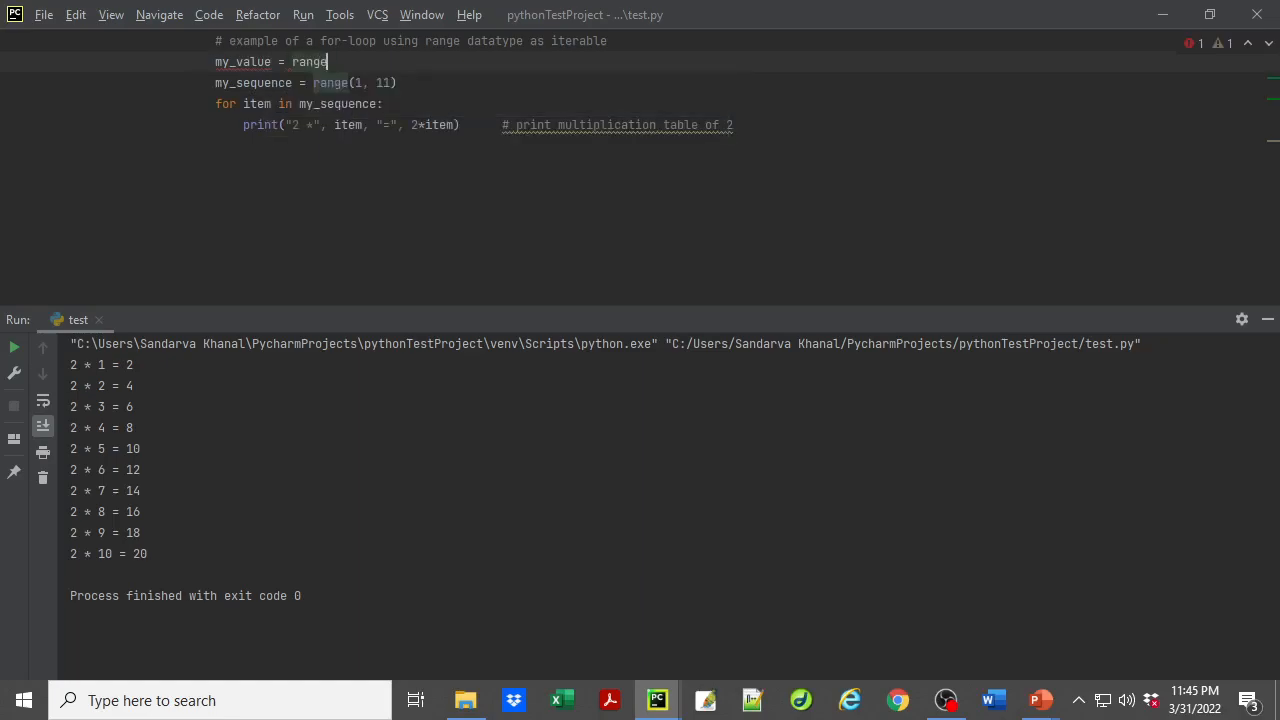
pyautogui.write('()')
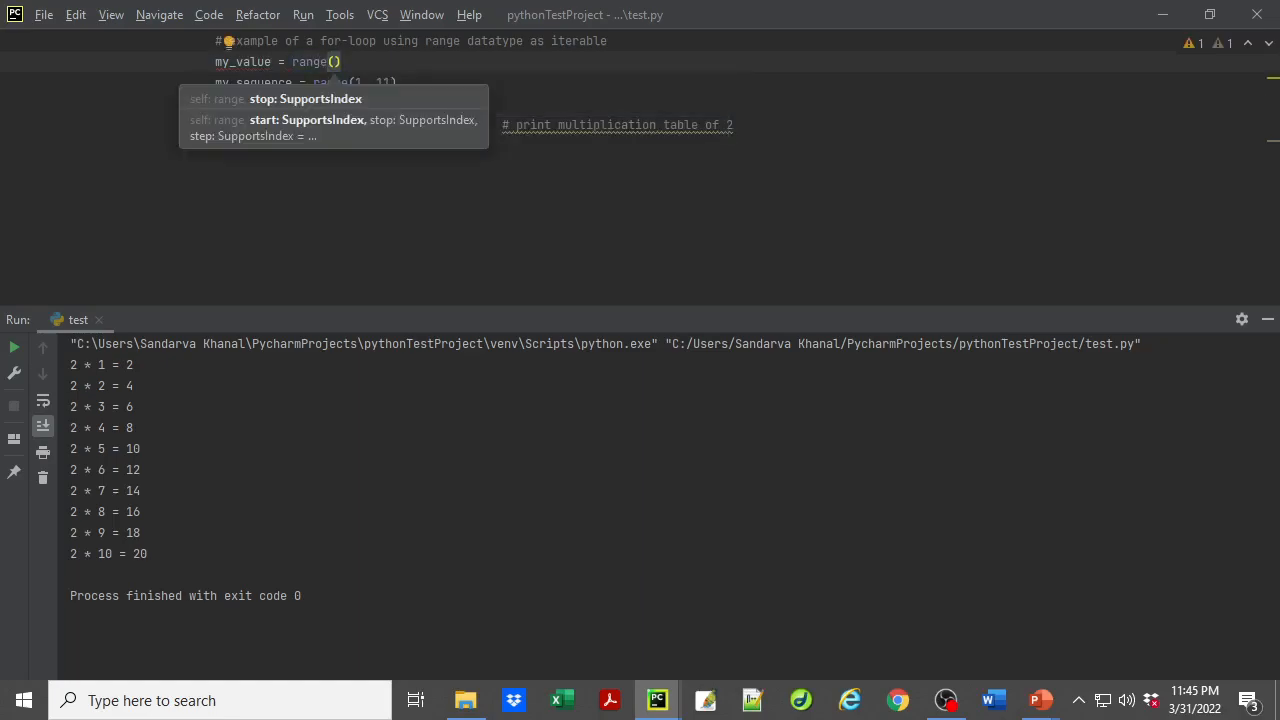
pyautogui.write('1,')
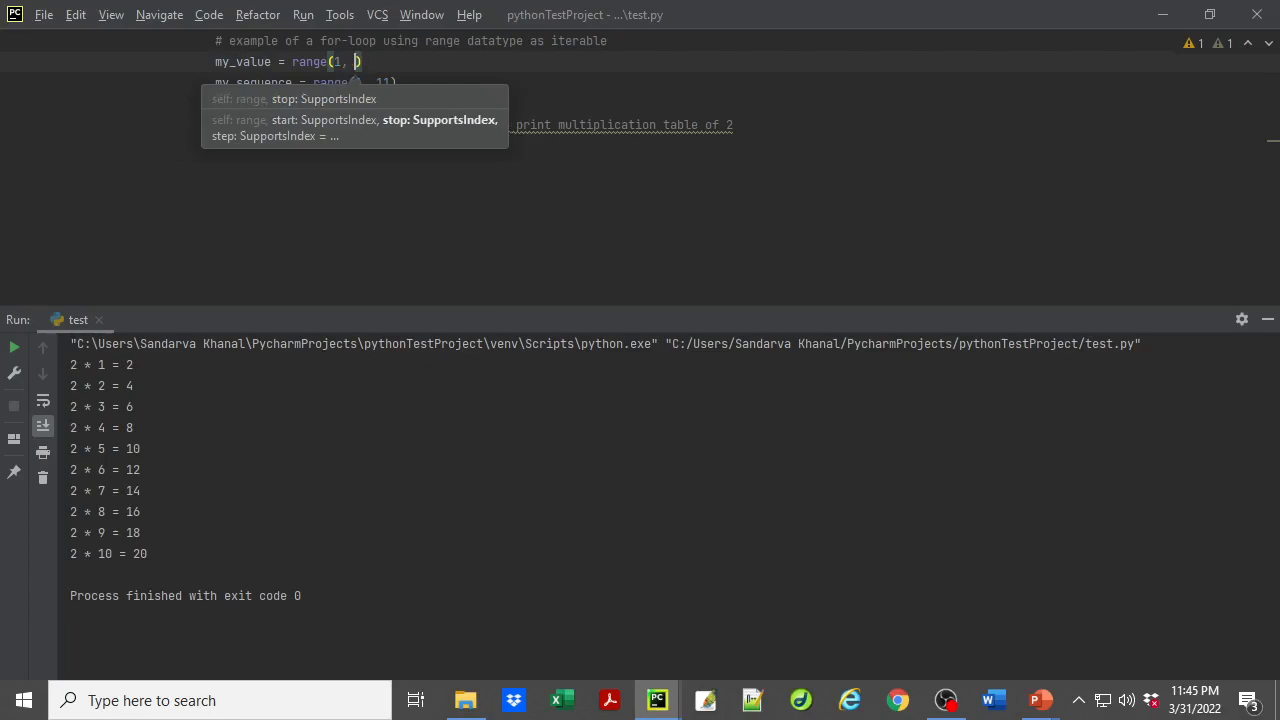
pyautogui.write('4')
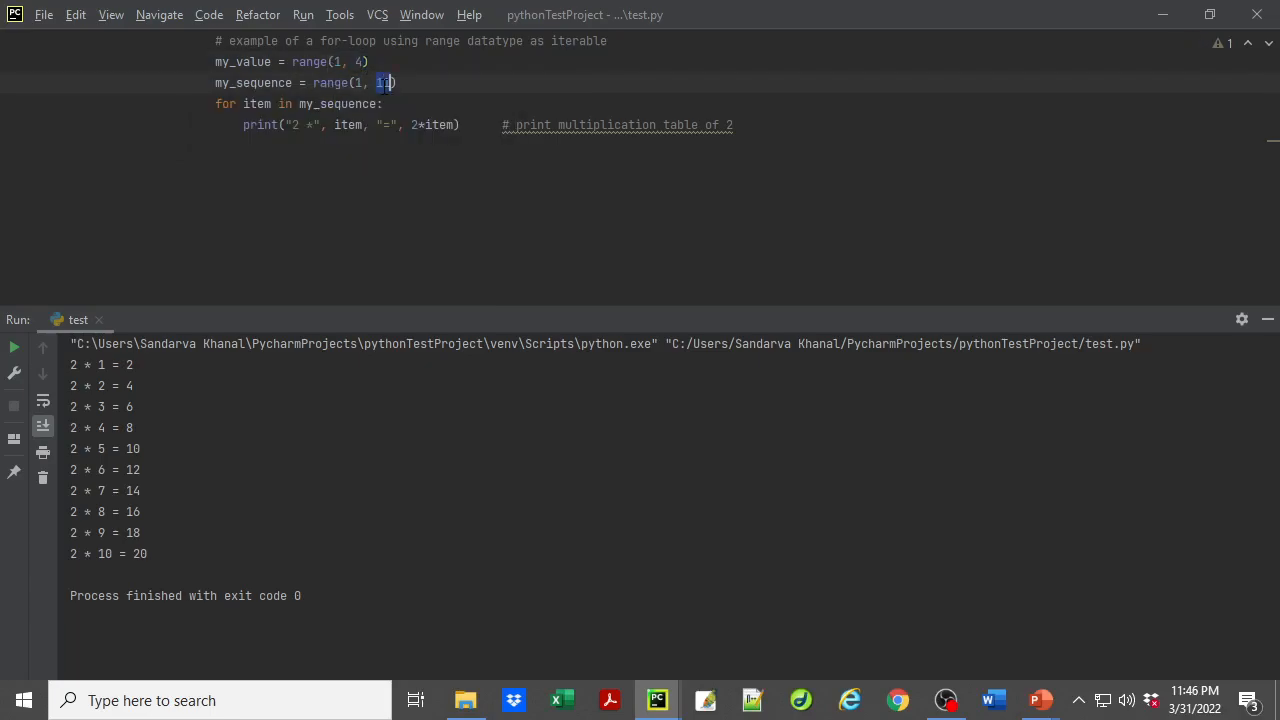
# - Shorten my_sequence from range(1, 11) to range(1, 6)
pyautogui.write('11')
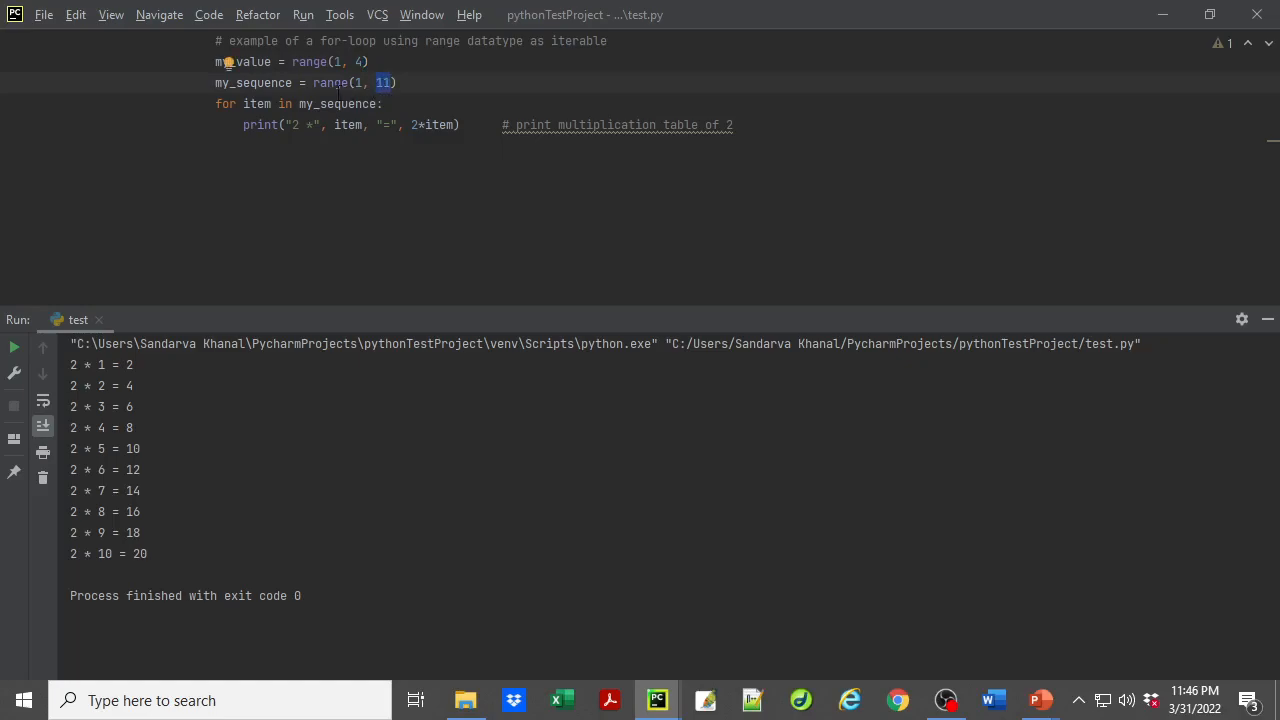
pyautogui.write('4')
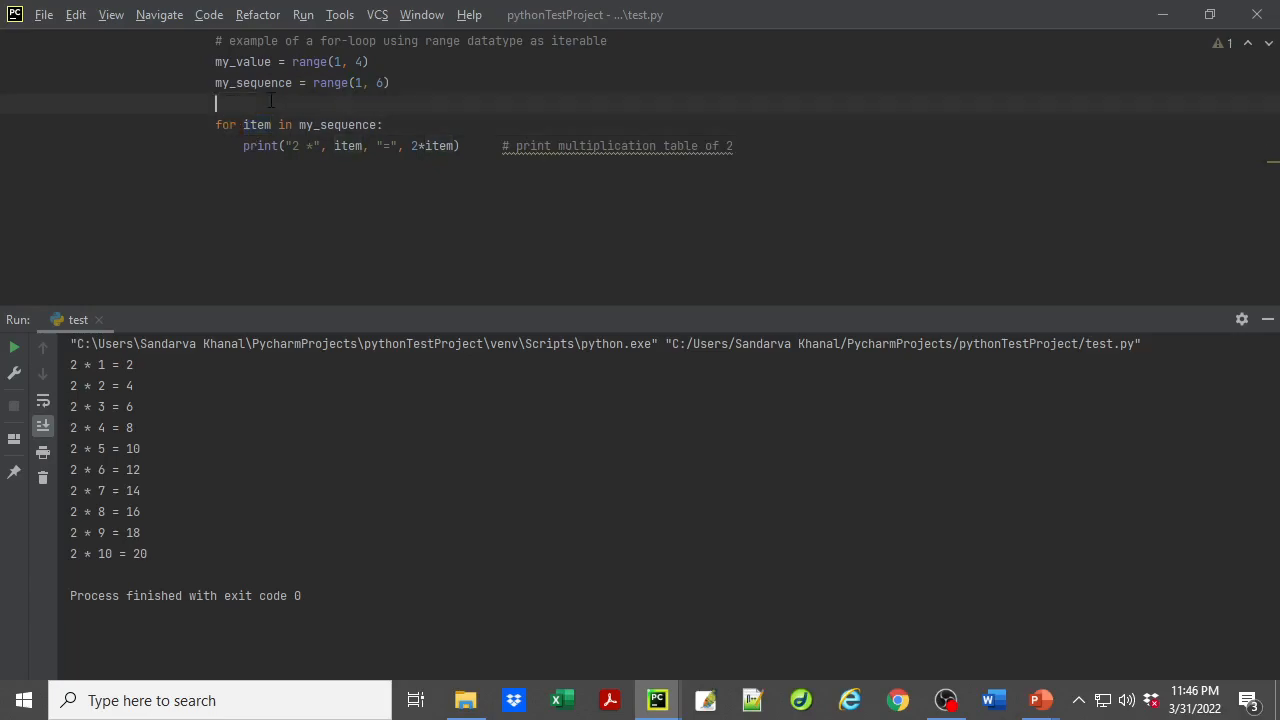
# - Wrap the loop in an outer for x in my_value and rename the inner variable item
pyautogui.write('for x in')
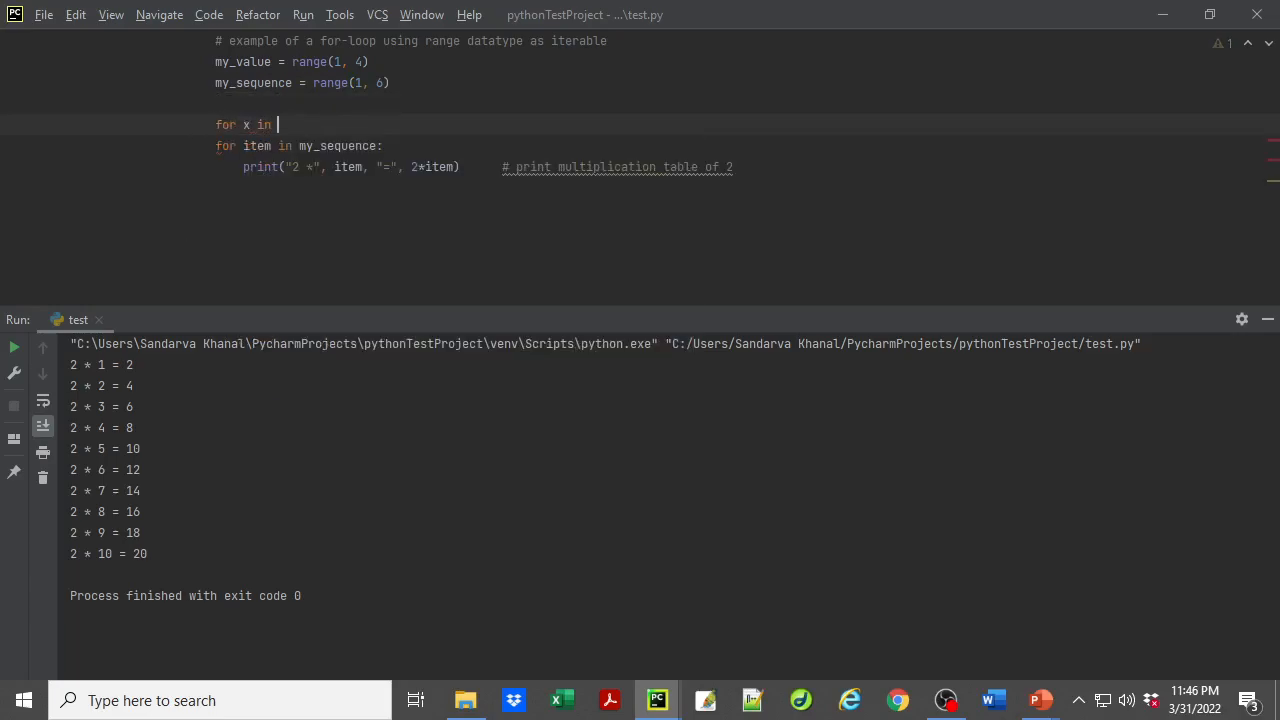
pyautogui.write('my_value:')
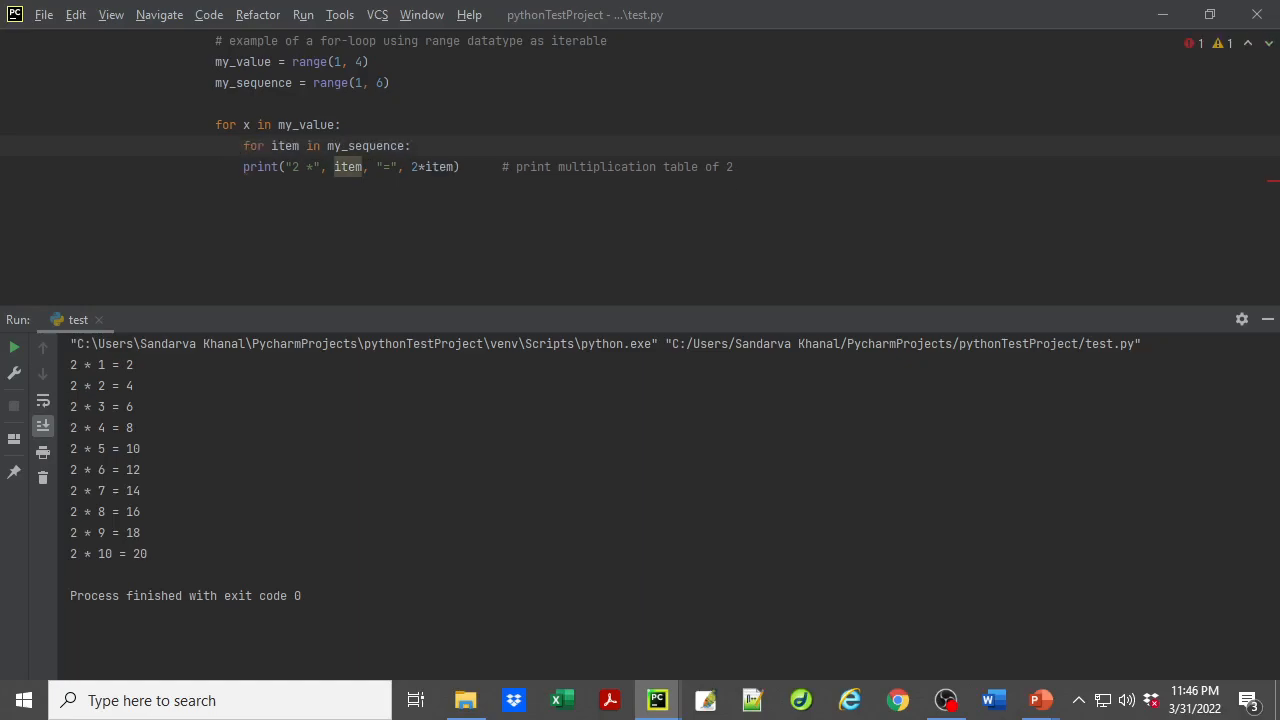
pyautogui.doubleClick(284, 144)
pyautogui.write('y')
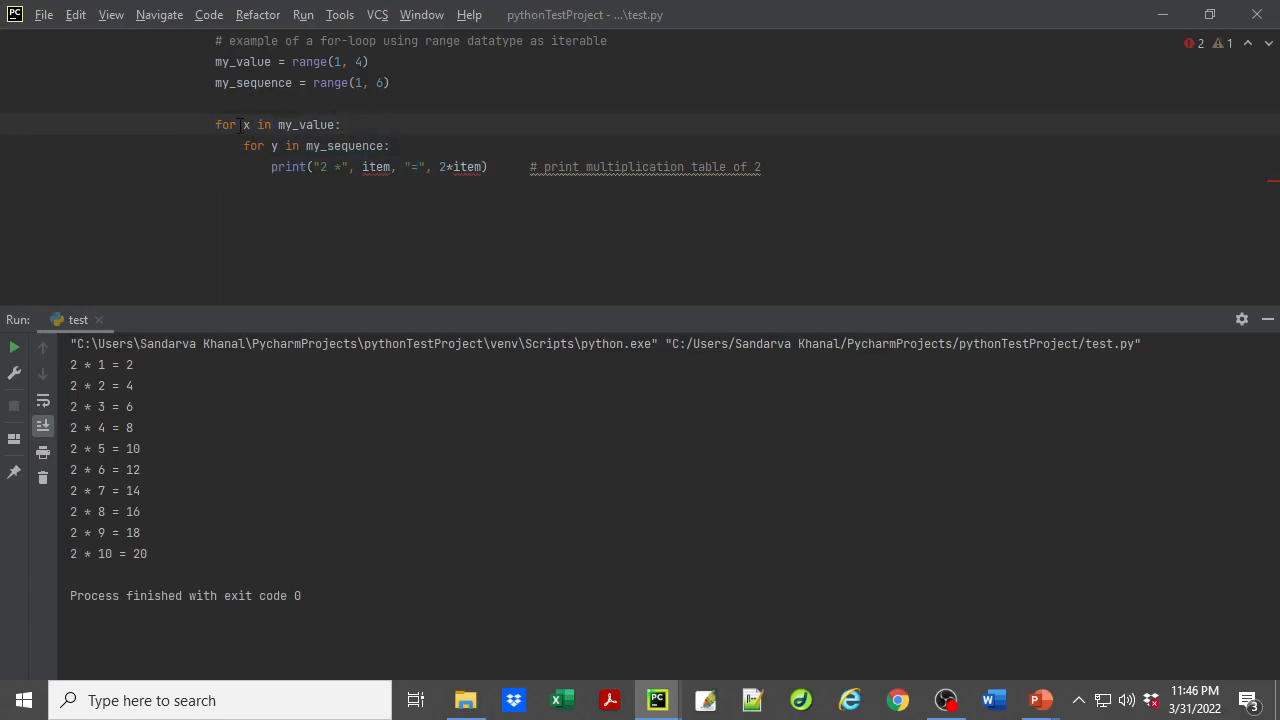
# - Replace the hard-coded 2 in print with x and review the outer range(1, 4)
pyautogui.doubleClick(308, 60)
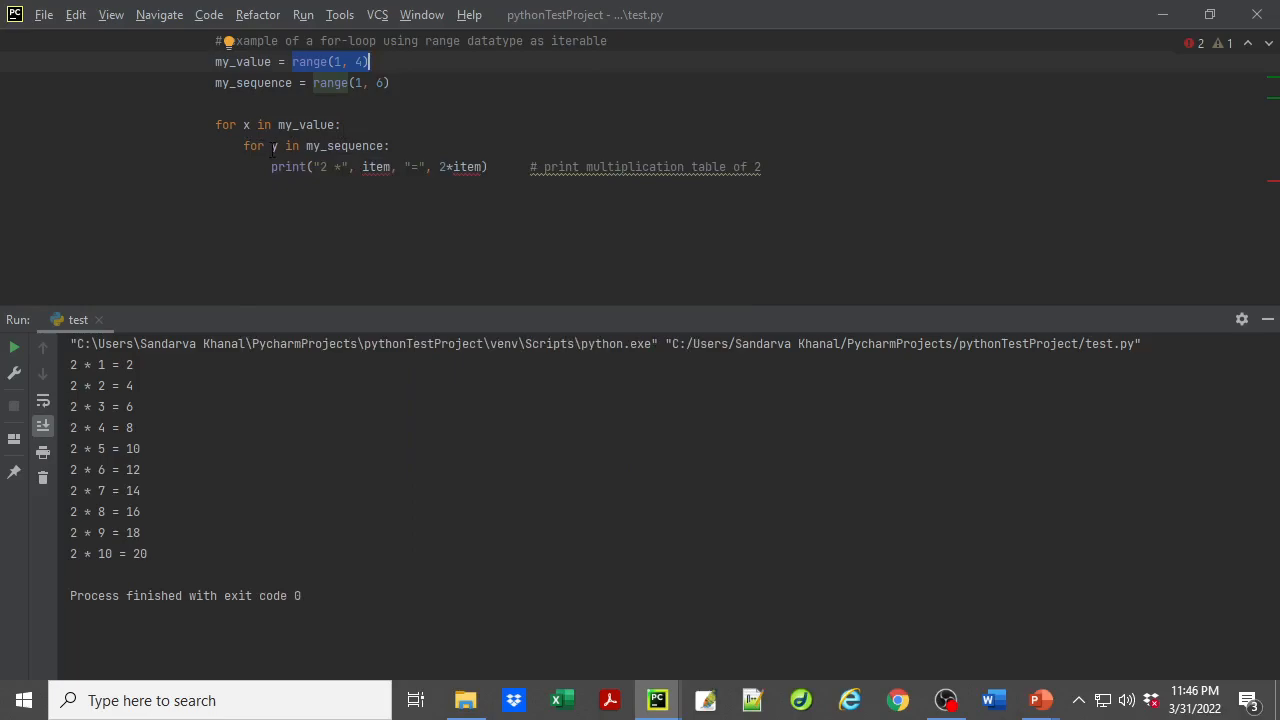
pyautogui.doubleClick(342, 144)
pyautogui.write('x, ')
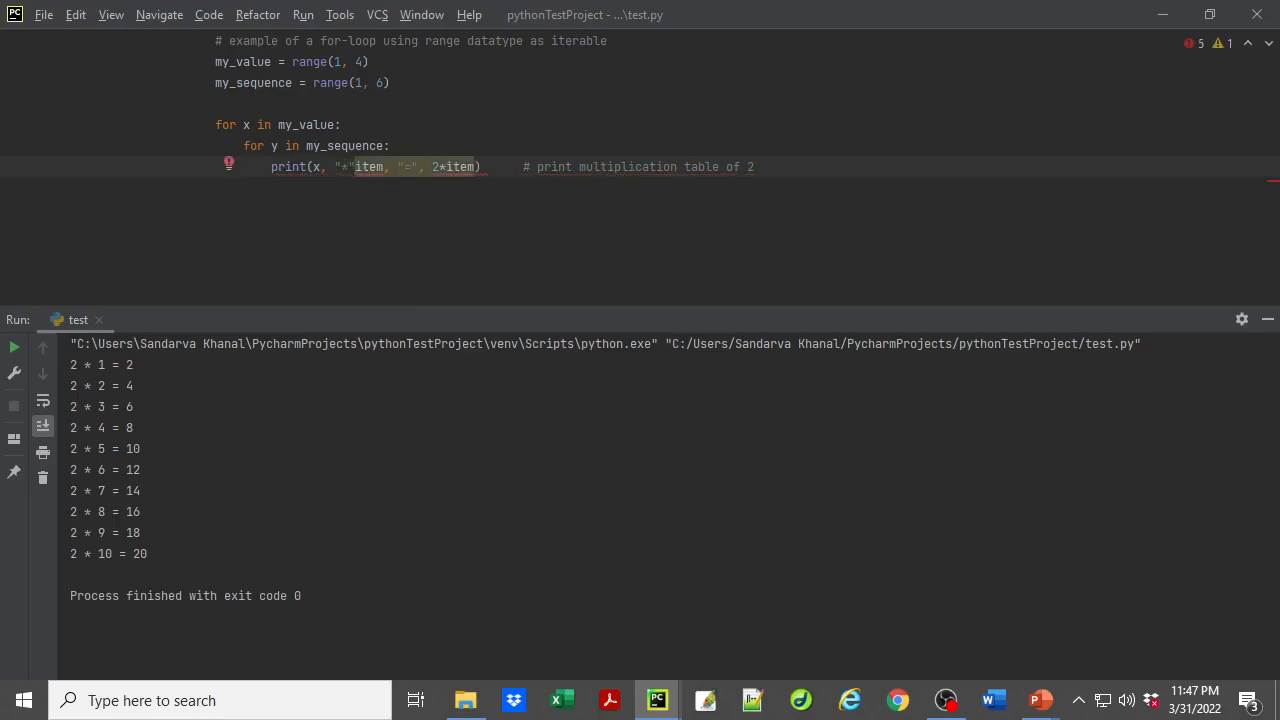
# - Make the print line output x, "*", y, "=", x*y
pyautogui.write('y')
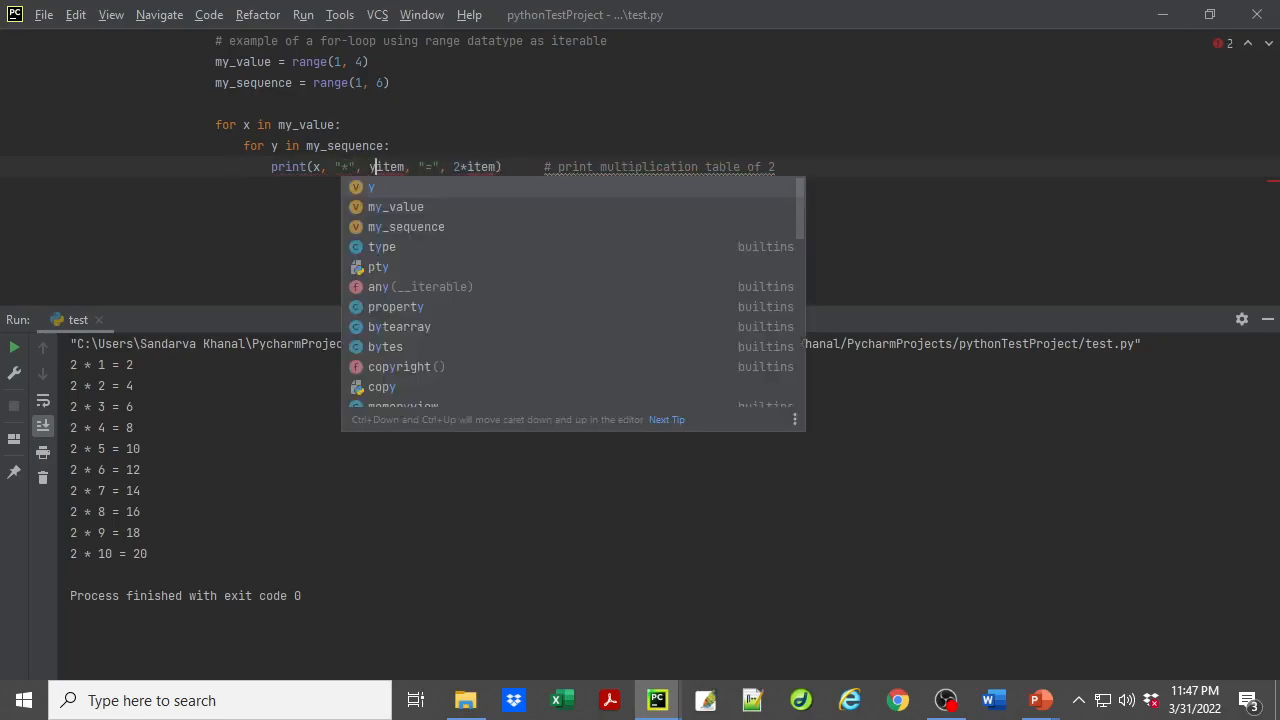
pyautogui.press('Escape')
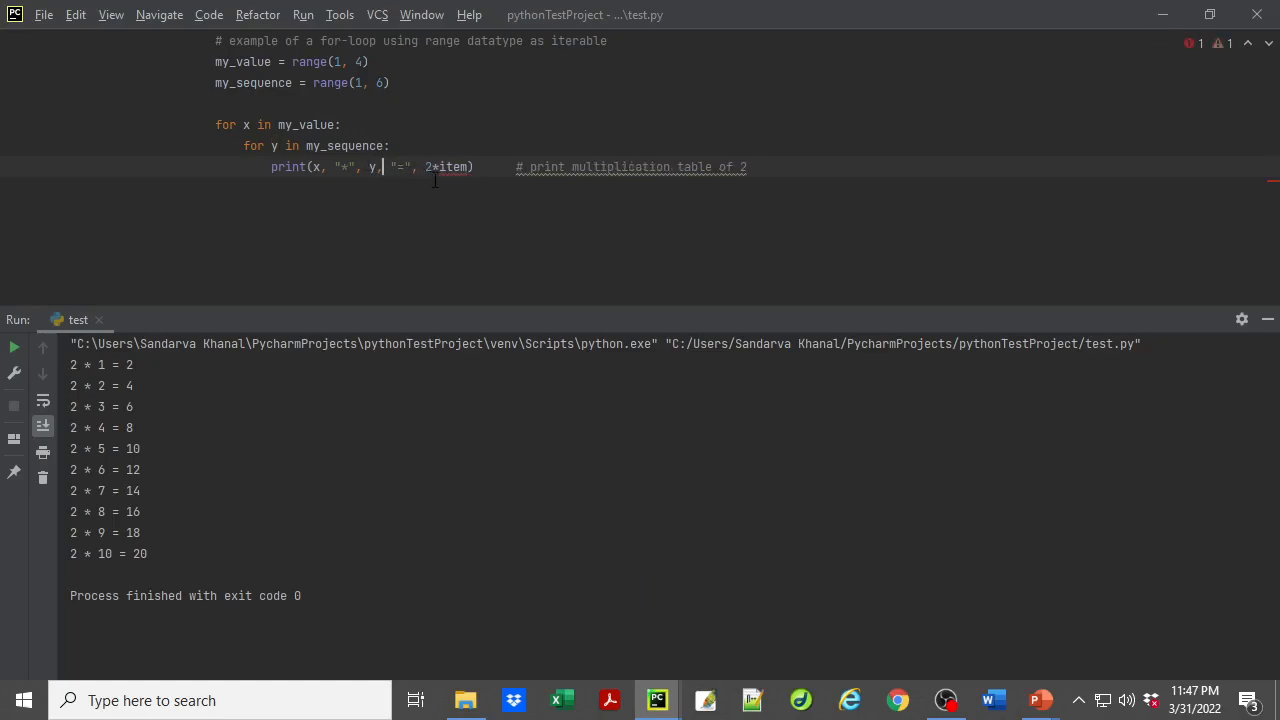
pyautogui.doubleClick(430, 166)
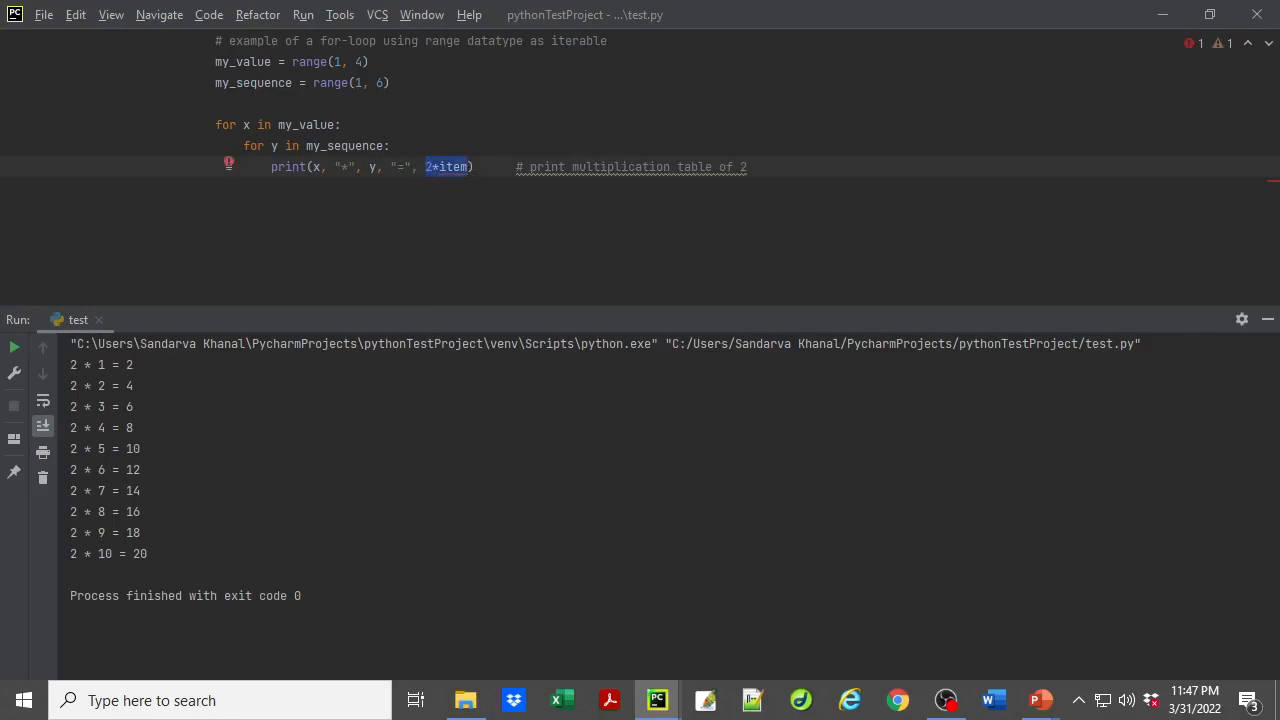
pyautogui.write('x*y')
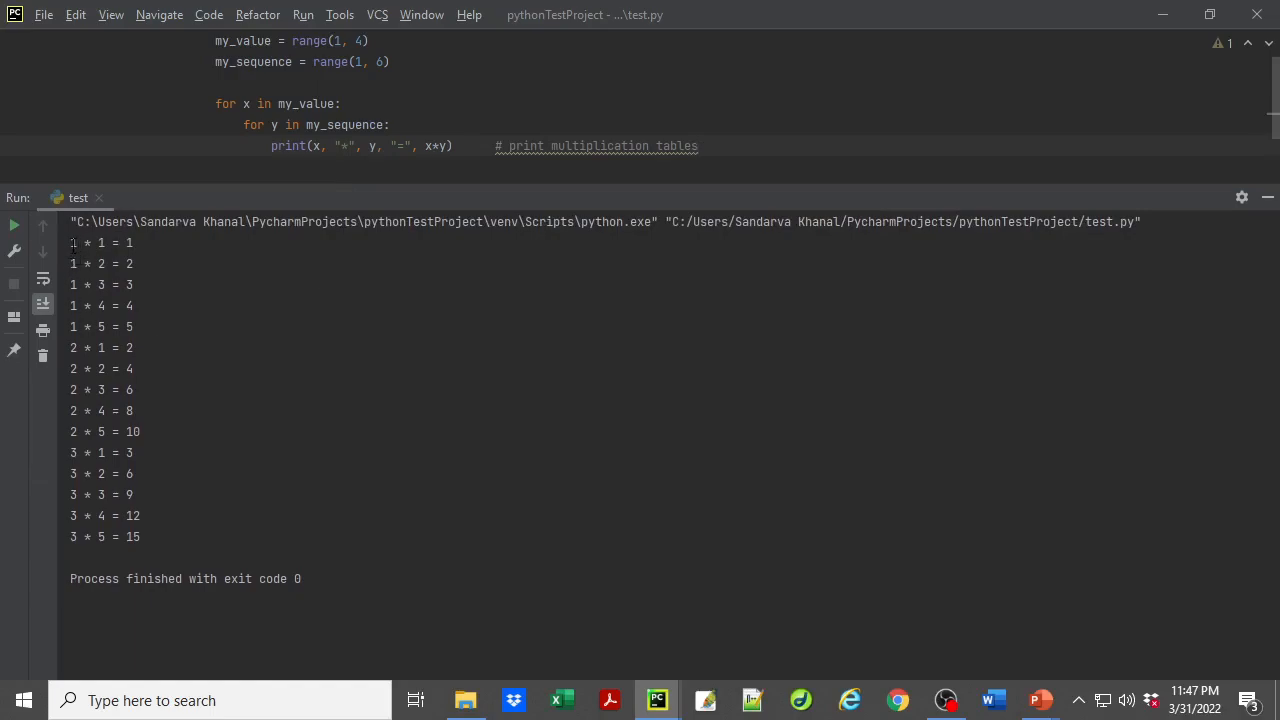
# - Highlight the 1-times-table lines in the run output, then clear the selection
pyautogui.moveTo(72, 242); pyautogui.dragTo(132, 326)
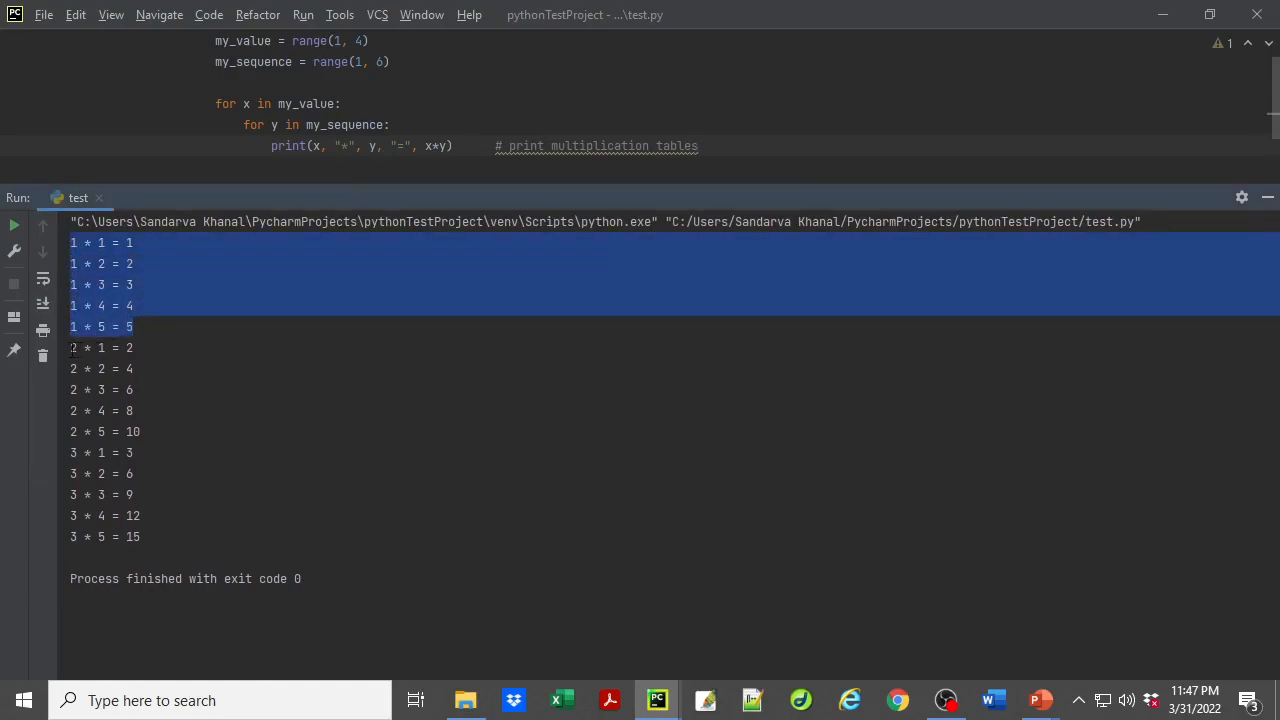
pyautogui.click(100, 452)
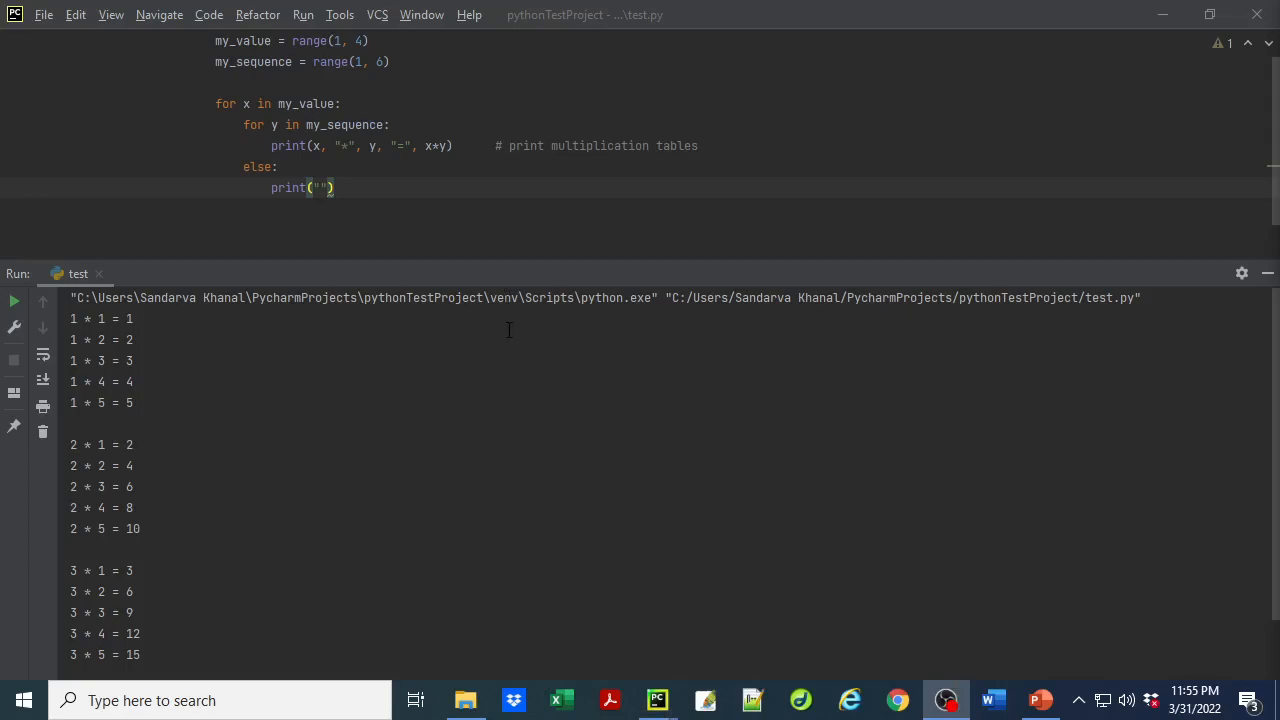
pyautogui.moveTo(500, 292)
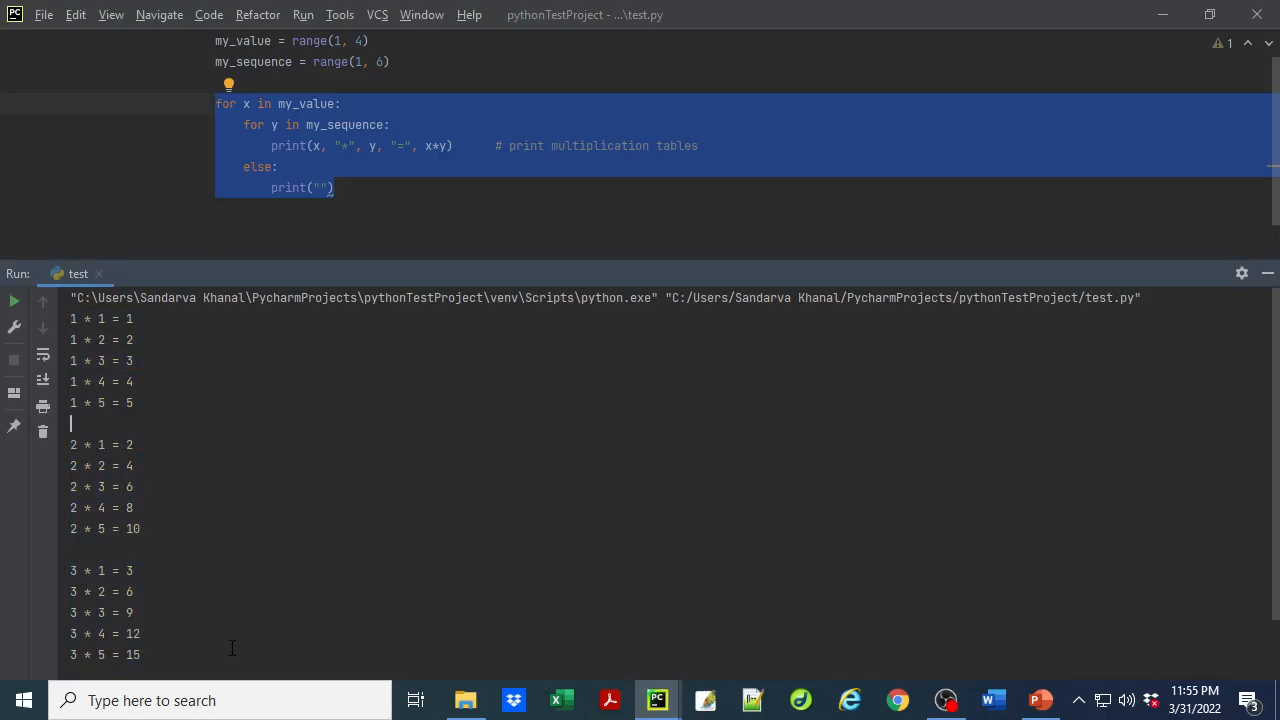
pyautogui.click(790, 222)
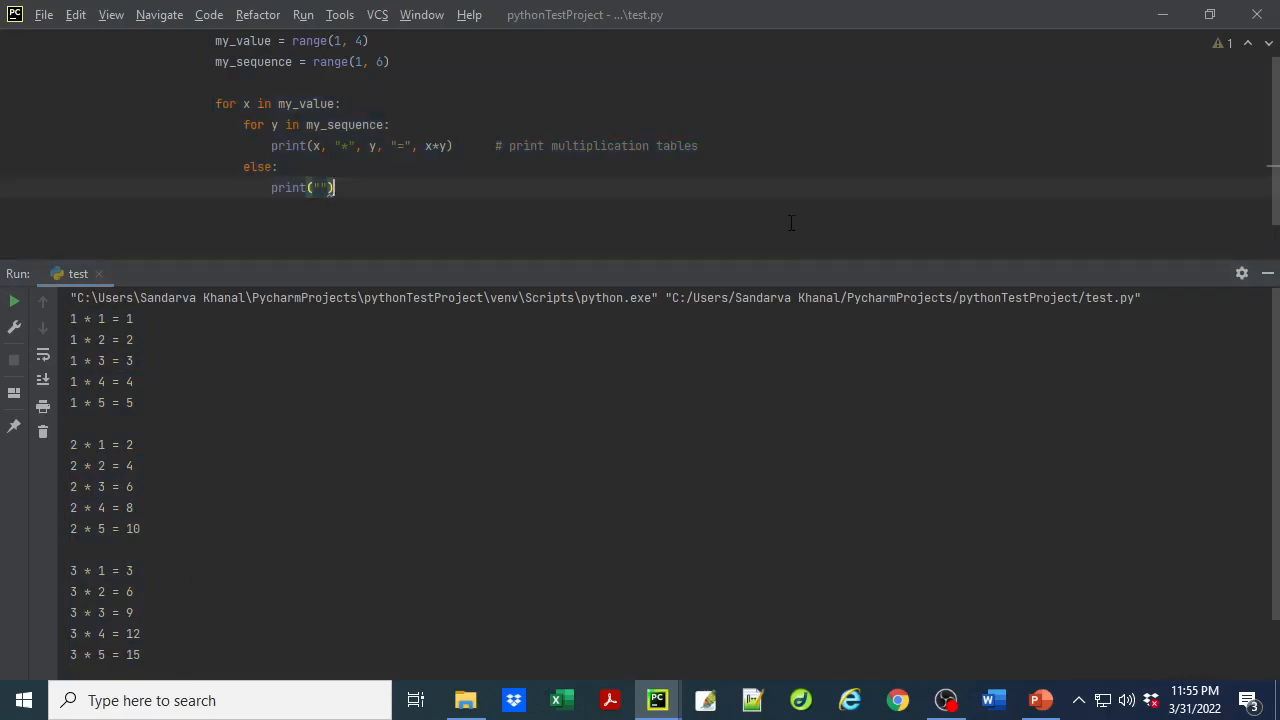